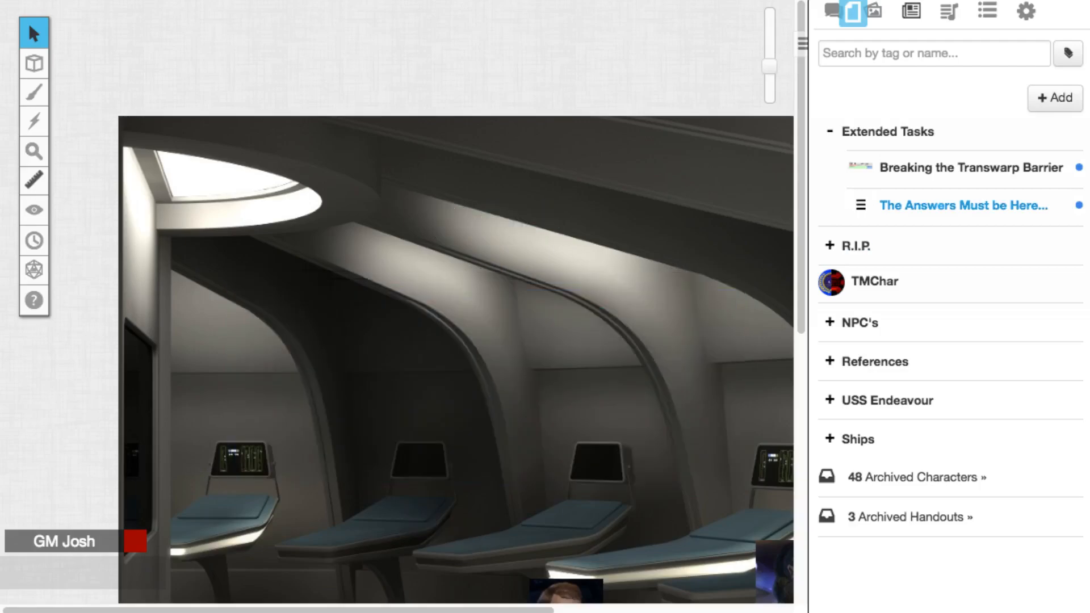
Place "The Answers Must be Here..." extended task token onto the ship map.
left_click(964, 205)
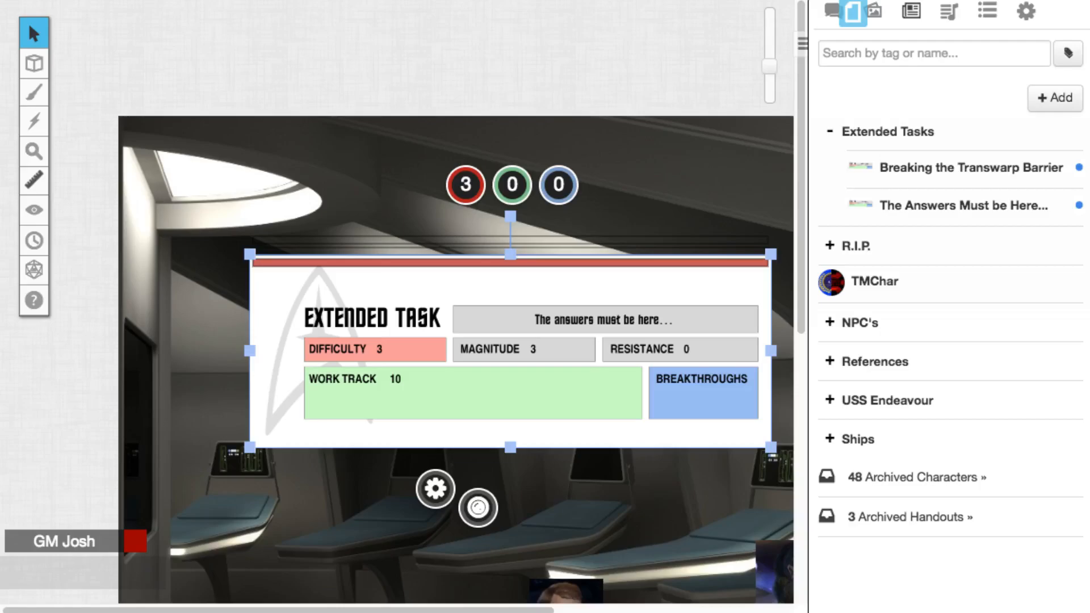
View the task's attributes (Difficulty 3/3, Work Track 0/10, Breakthroughs 0/3), then close the sheet.
left_click(964, 206)
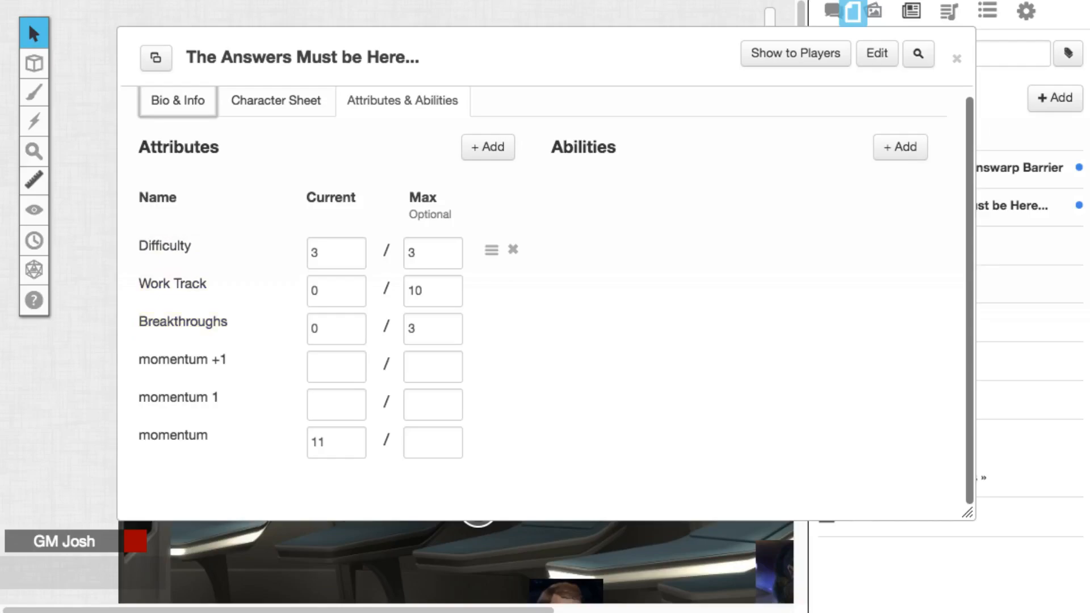
mouse_move(498, 290)
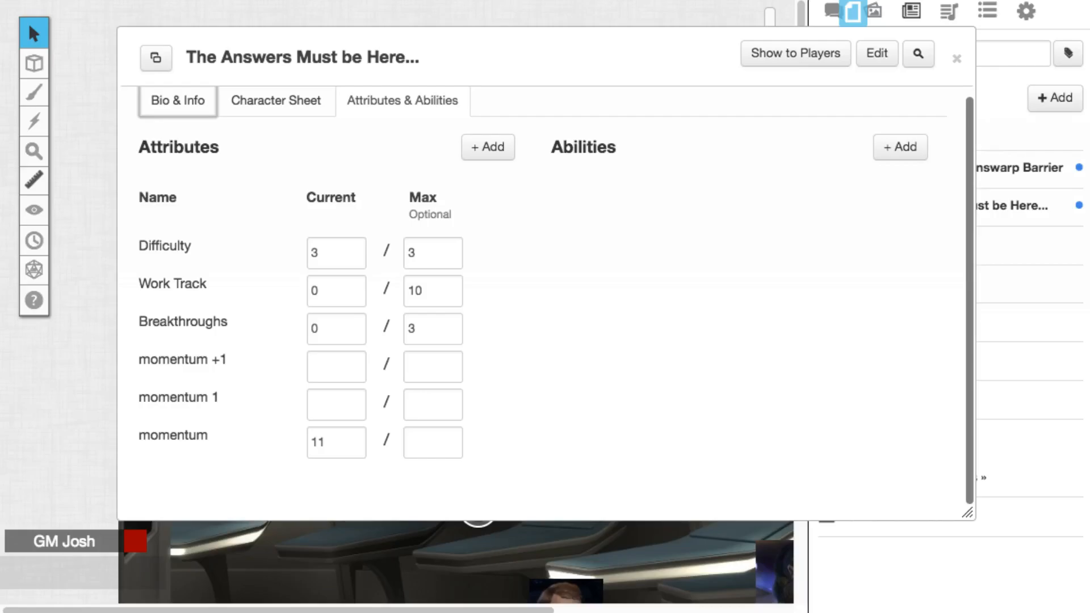
left_click(956, 56)
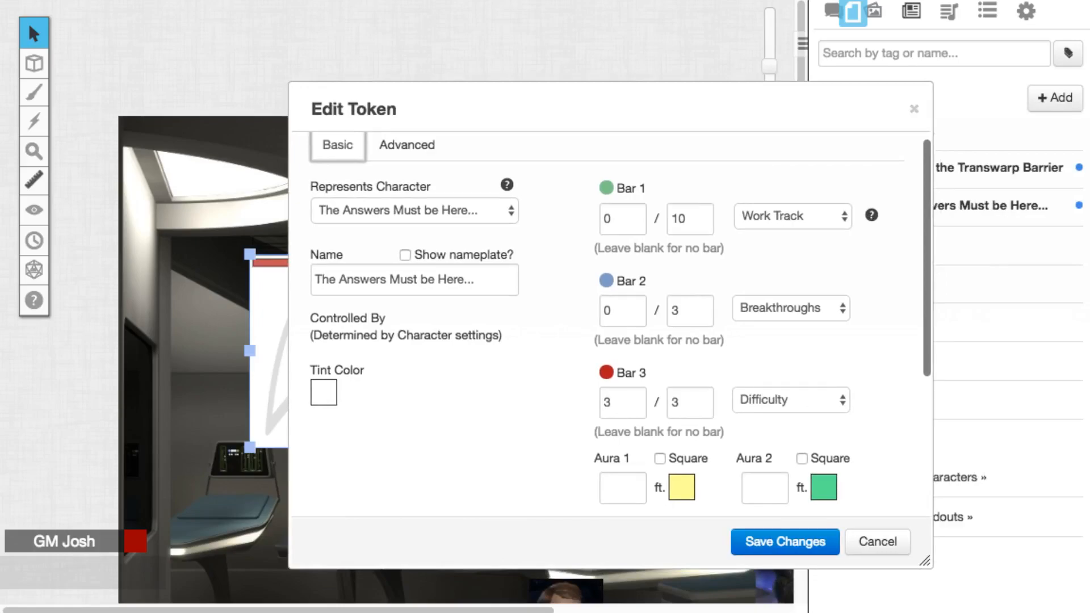
Save token bars linked to Work Track, Breakthroughs and Difficulty.
left_click(784, 542)
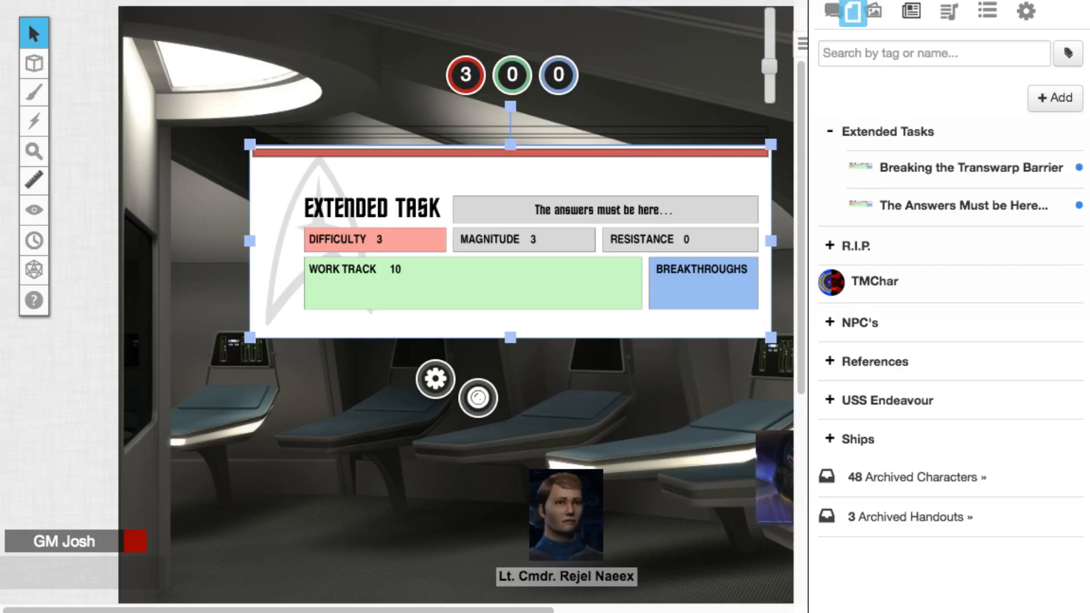
Switch the right sidebar to the Text Chat tab.
left_click(835, 13)
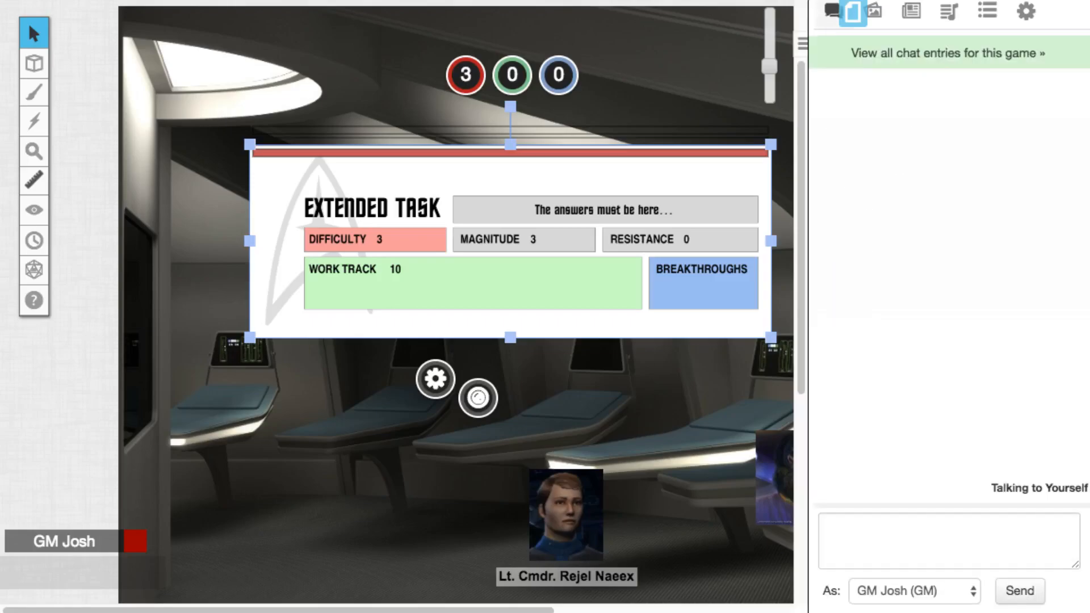